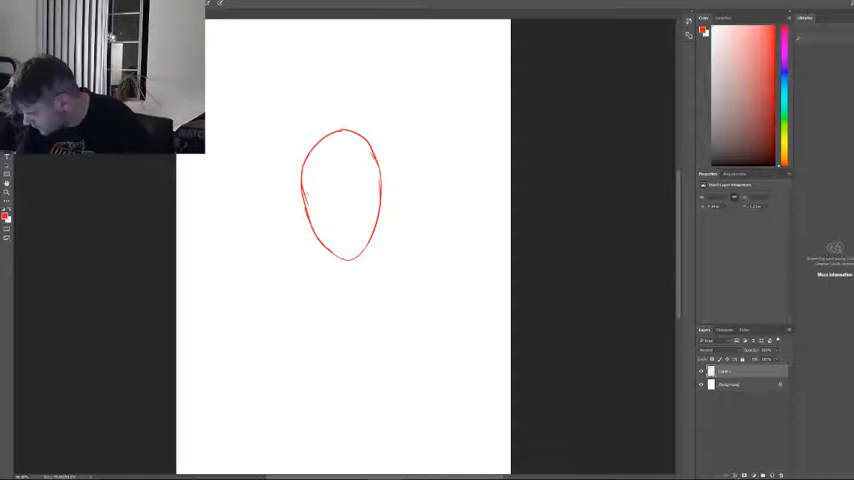
Step: Brush red eye-level guideline strokes across the middle of the head oval, edge to edge
drag(300, 198, 325, 195)
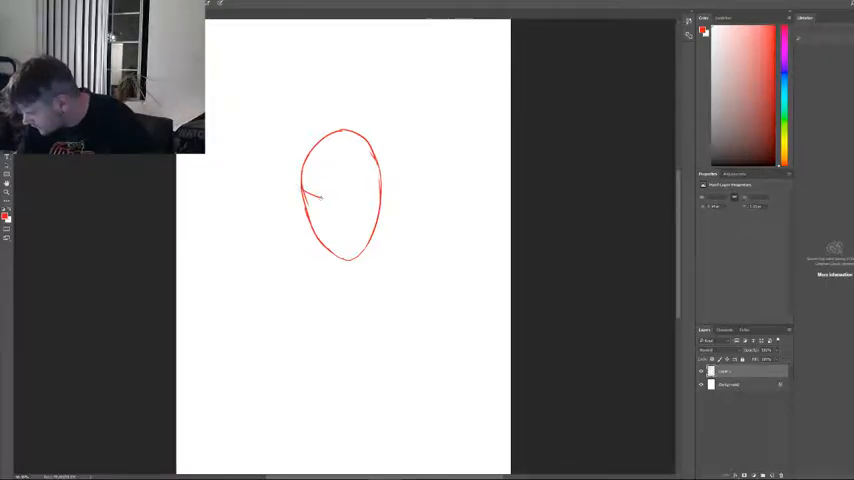
drag(312, 195, 378, 192)
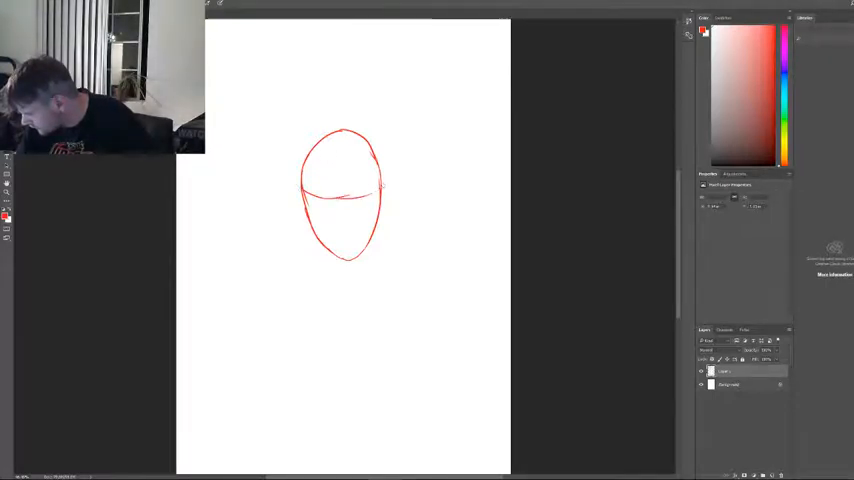
drag(343, 130, 343, 260)
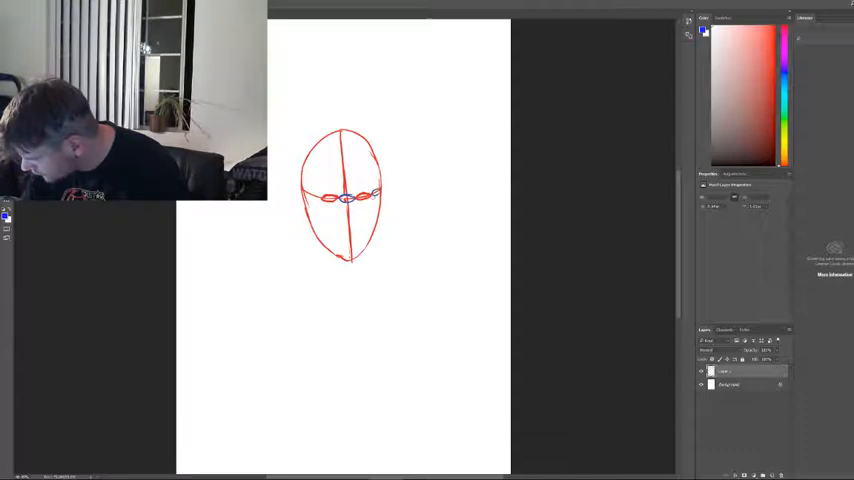
drag(360, 185, 385, 180)
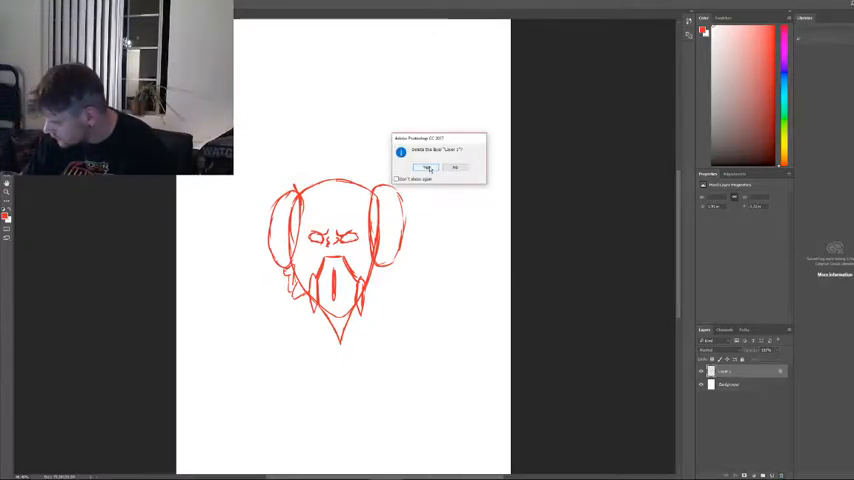
Step: Confirm deleting Layer 1, then brush the new oval's pointed chin and a first eye curve
click(428, 167)
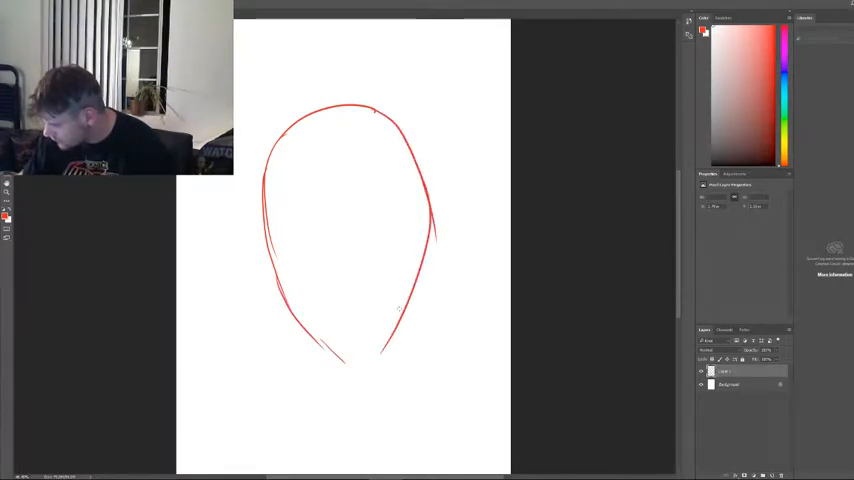
drag(310, 345, 395, 310)
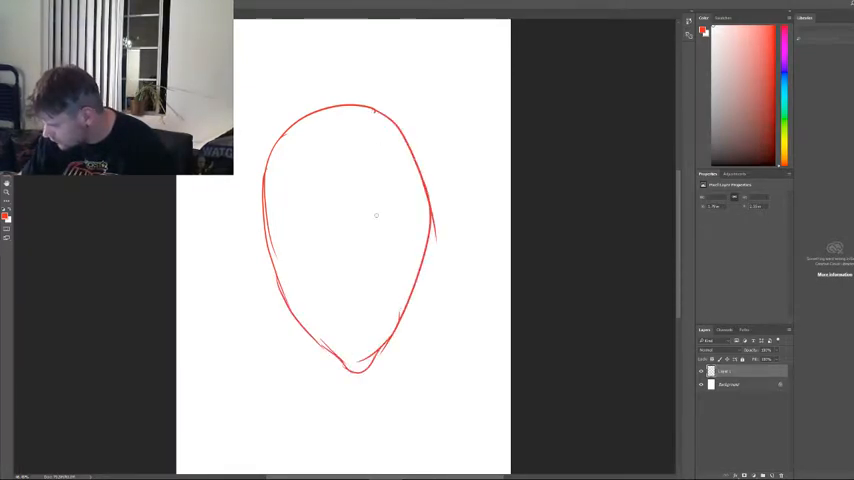
drag(300, 248, 340, 238)
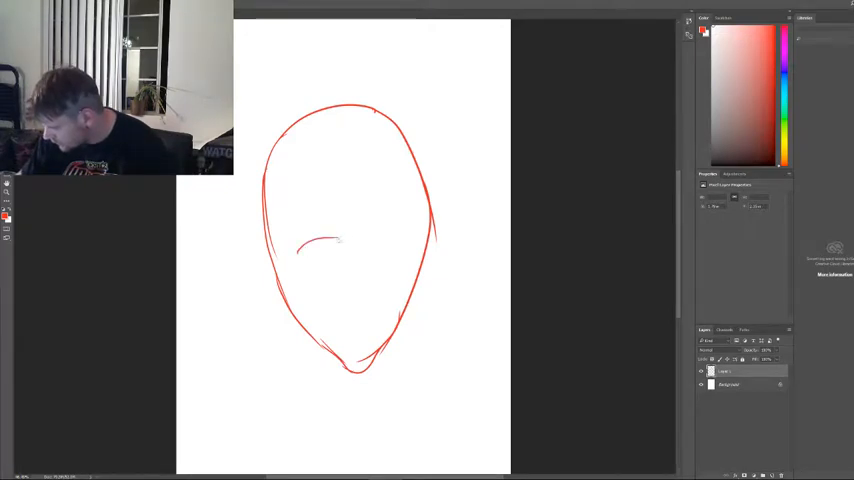